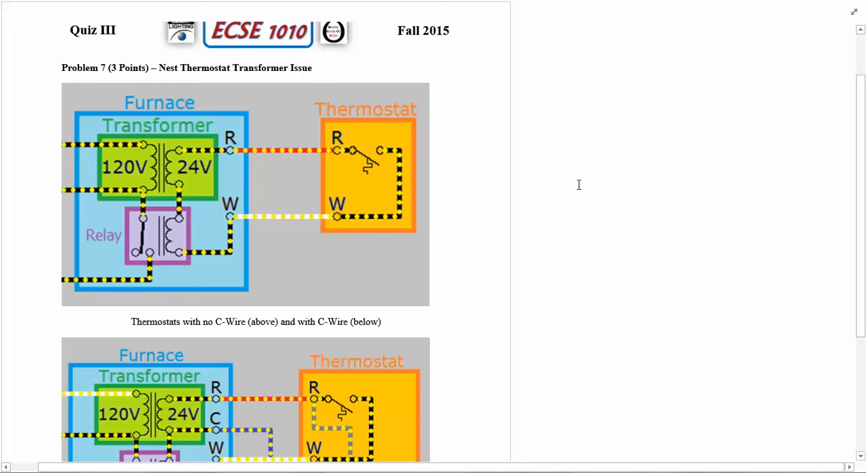
- Scroll the Problem 7 page so the no-C-wire and C-wire furnace diagrams are both visible
scroll(down, 3)
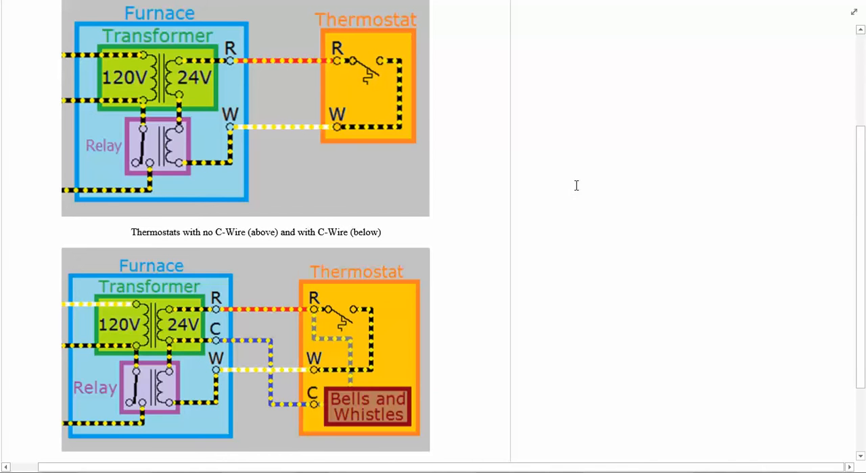
mouse_move(429, 154)
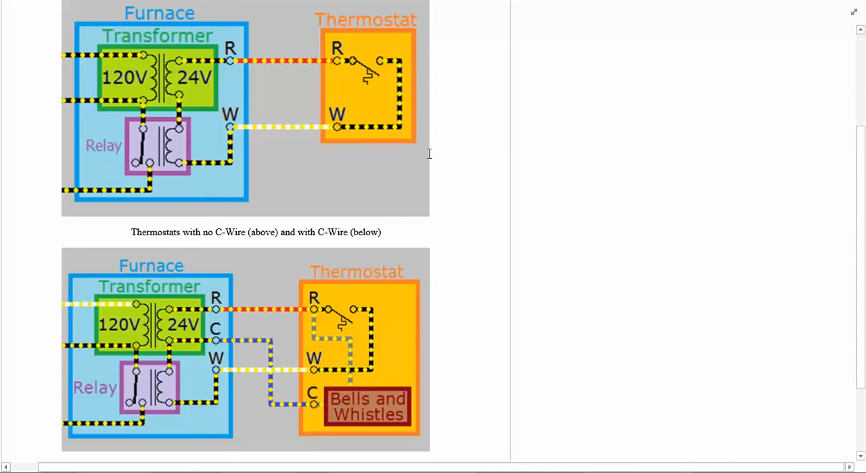
mouse_move(291, 187)
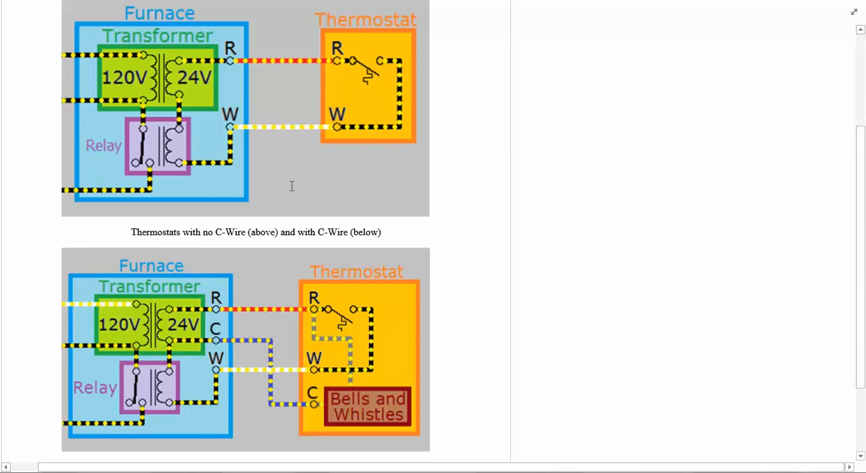
mouse_move(254, 298)
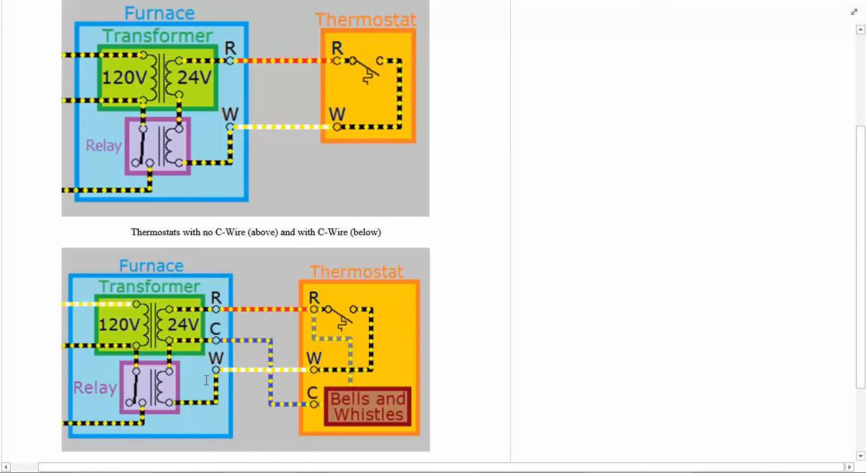
click(584, 96)
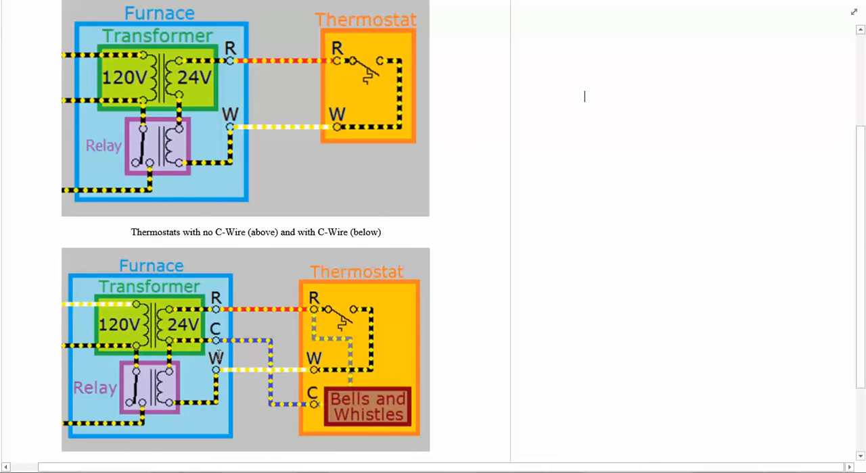
mouse_move(528, 365)
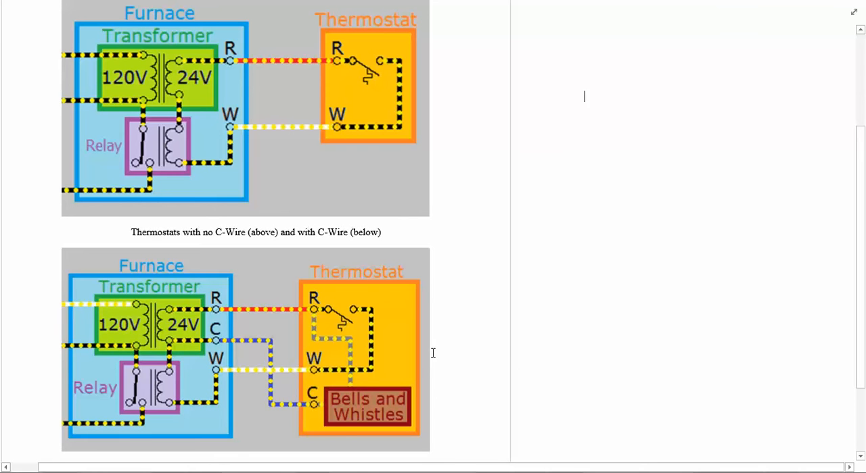
mouse_move(774, 322)
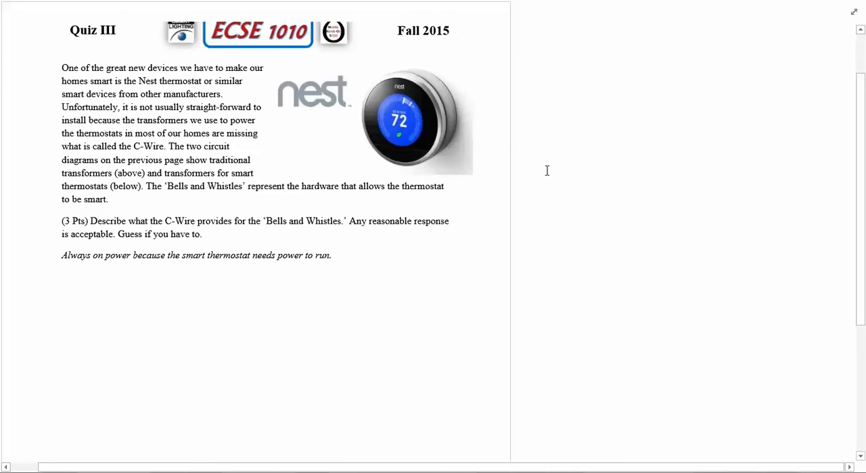
mouse_move(565, 161)
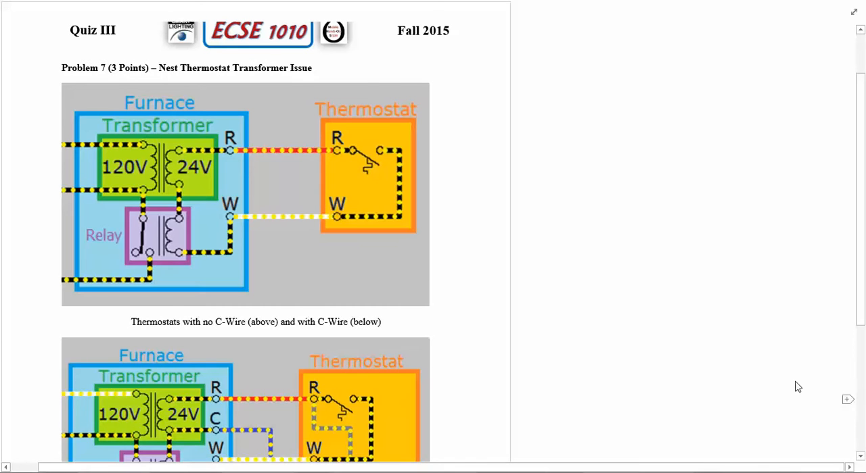
- Scroll to bring both thermostat wiring diagrams back fully into view
scroll(down, 3)
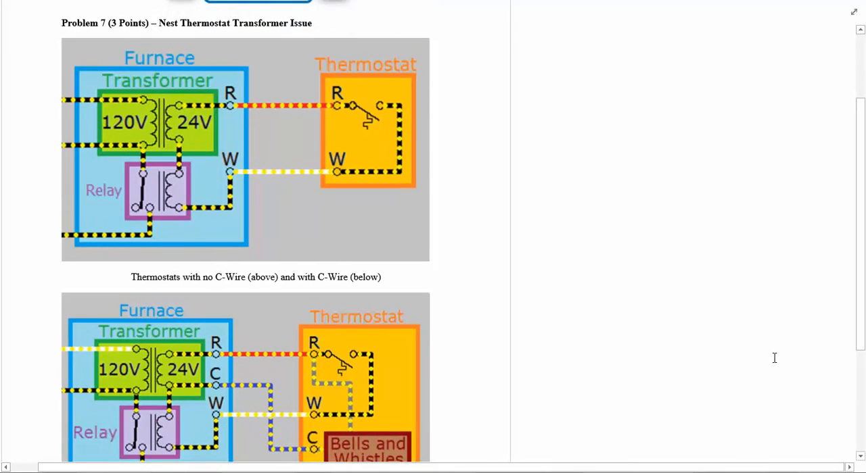
scroll(down, 3)
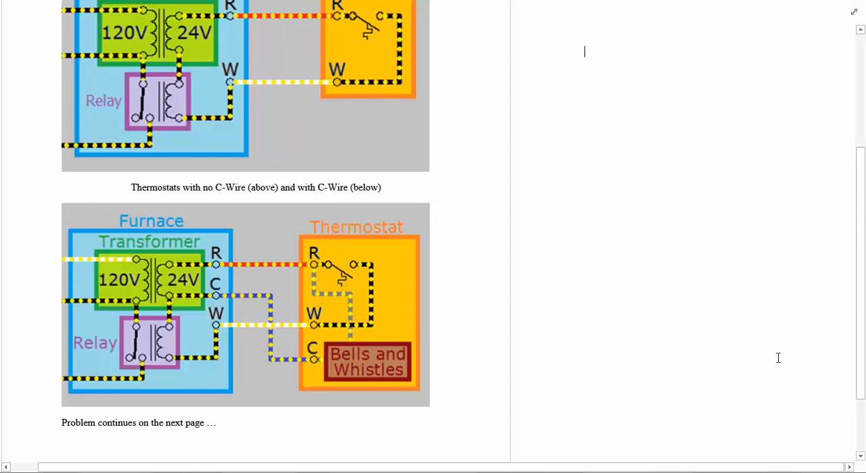
scroll(up, 3)
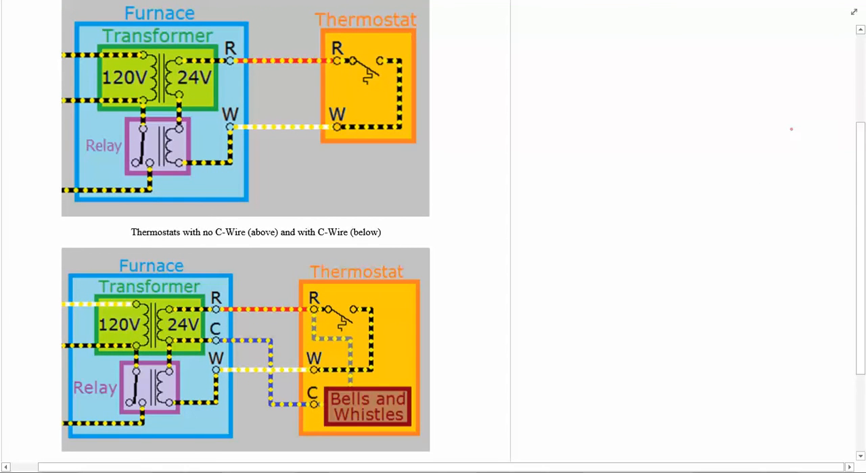
mouse_move(495, 108)
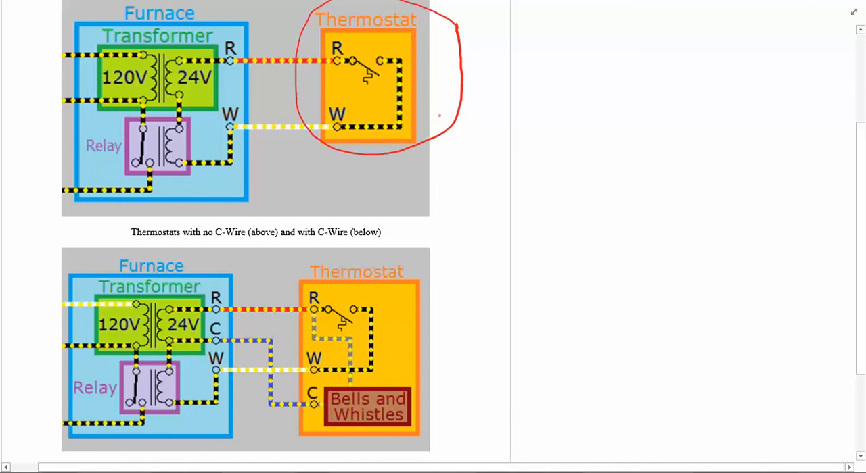
mouse_move(435, 148)
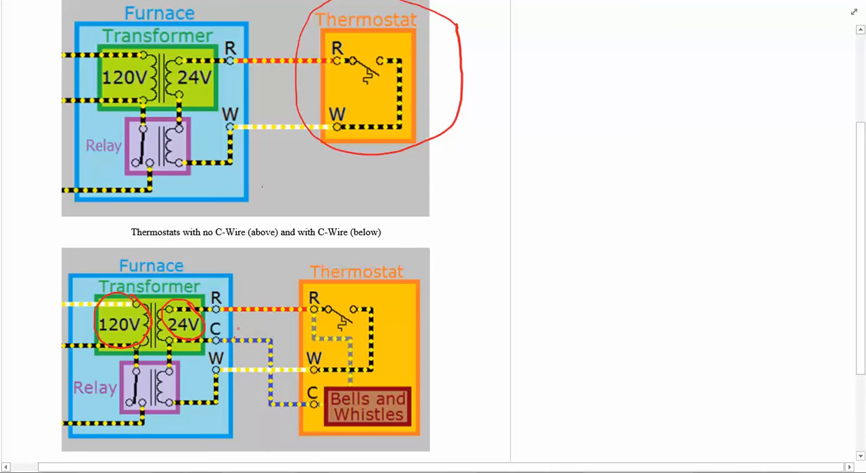
- Circle the transformer coils in red and trace the wire path into the thermostat toward Bells and Whistles
drag(216, 327, 233, 335)
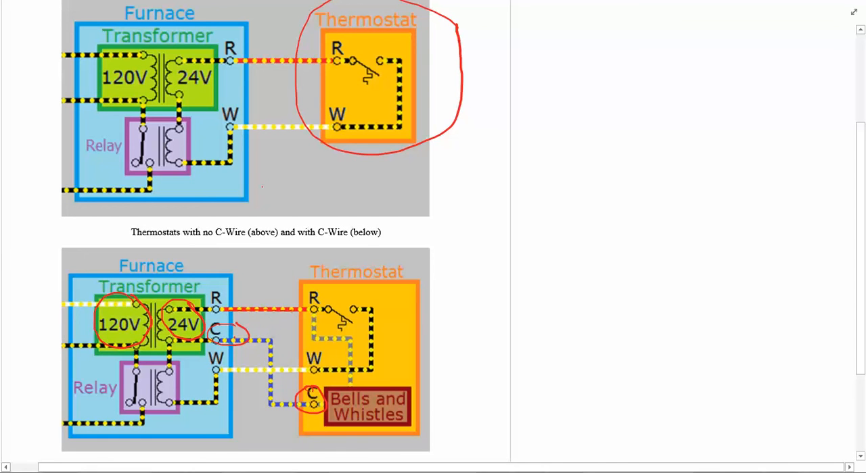
drag(291, 314, 345, 331)
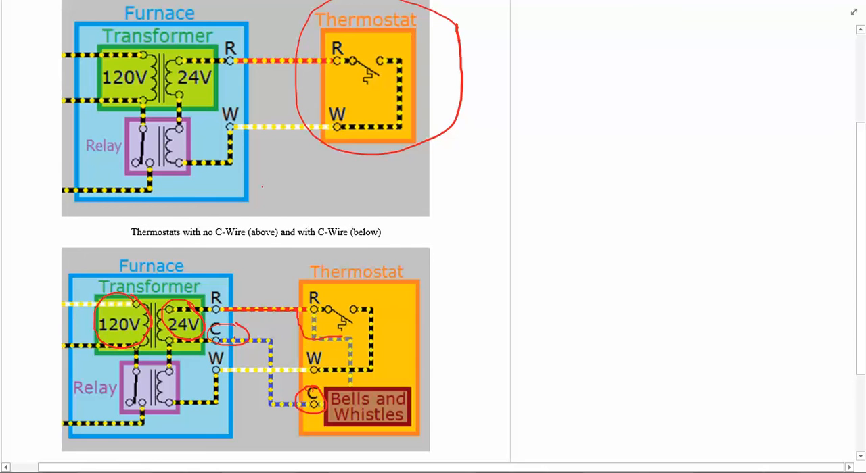
drag(354, 331, 349, 379)
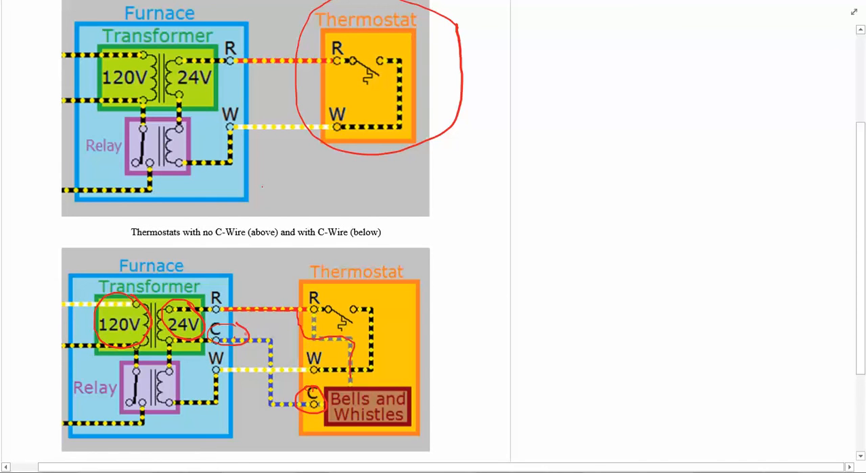